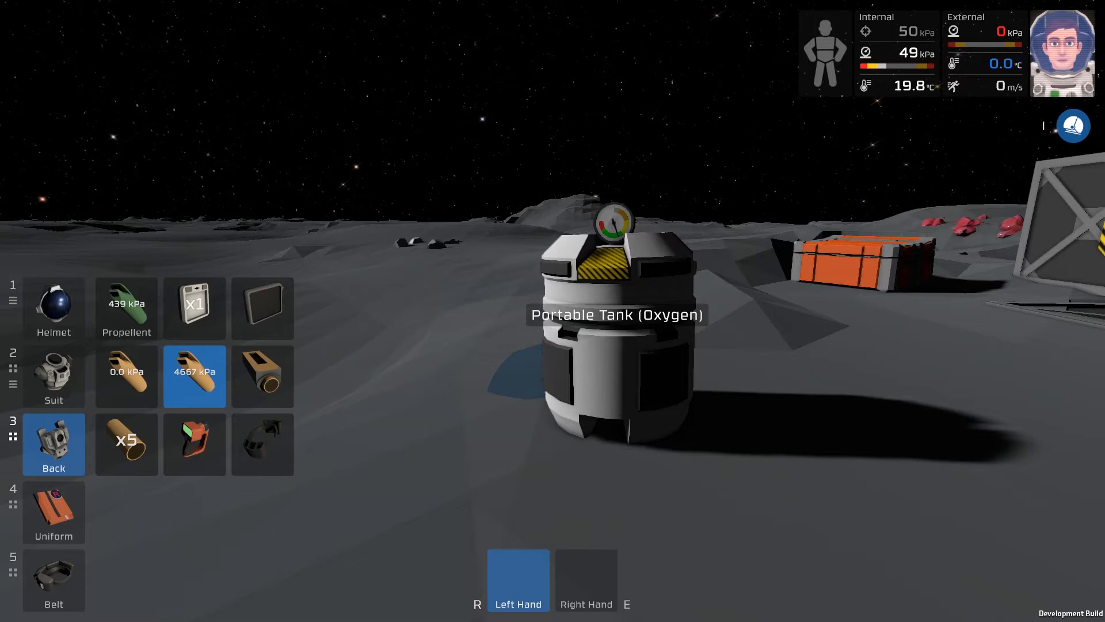
Step: Select the empty air tank from the back inventory to refill it from the portable oxygen tank
left_click(263, 376)
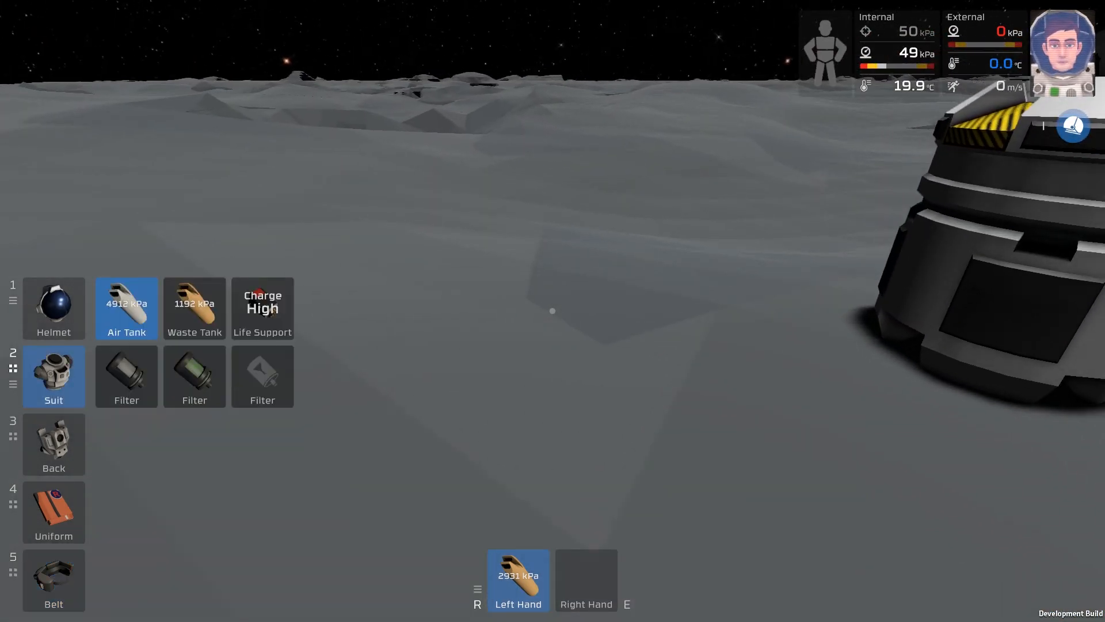
Step: Move the 1,190 kPa waste tank from the suit slot into the right hand beside the 2,930 kPa canister
left_click(195, 308)
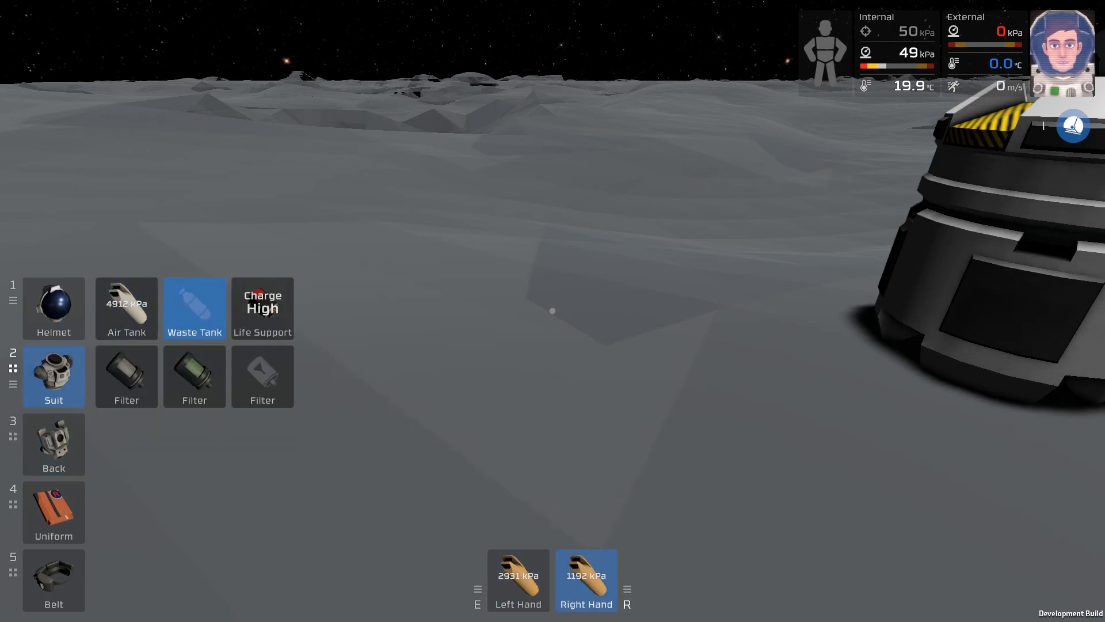
left_click(127, 308)
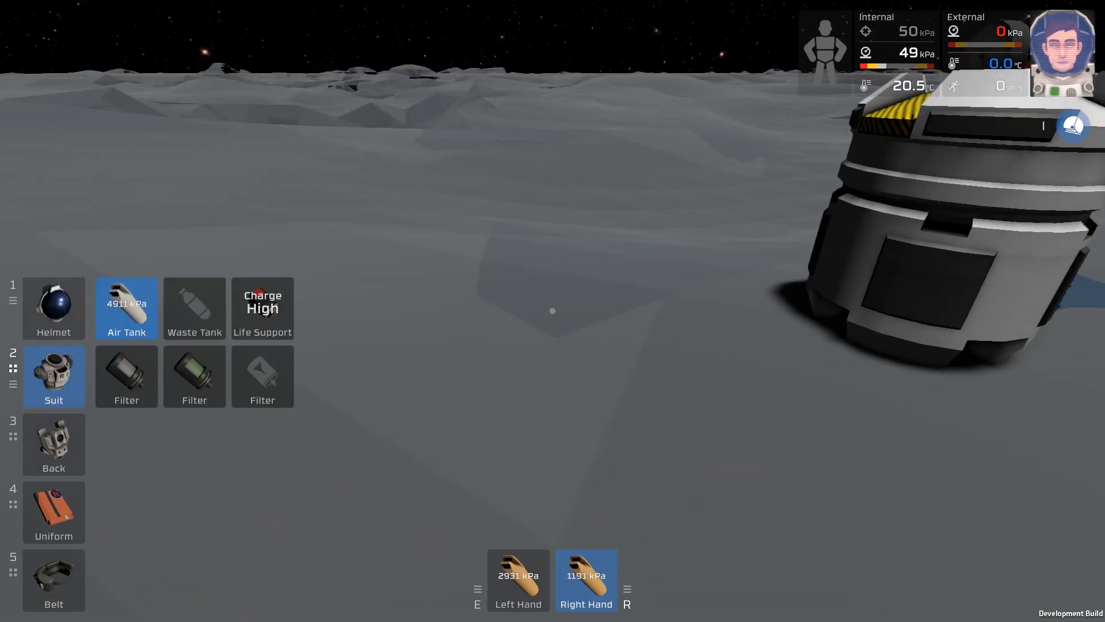
left_click(195, 308)
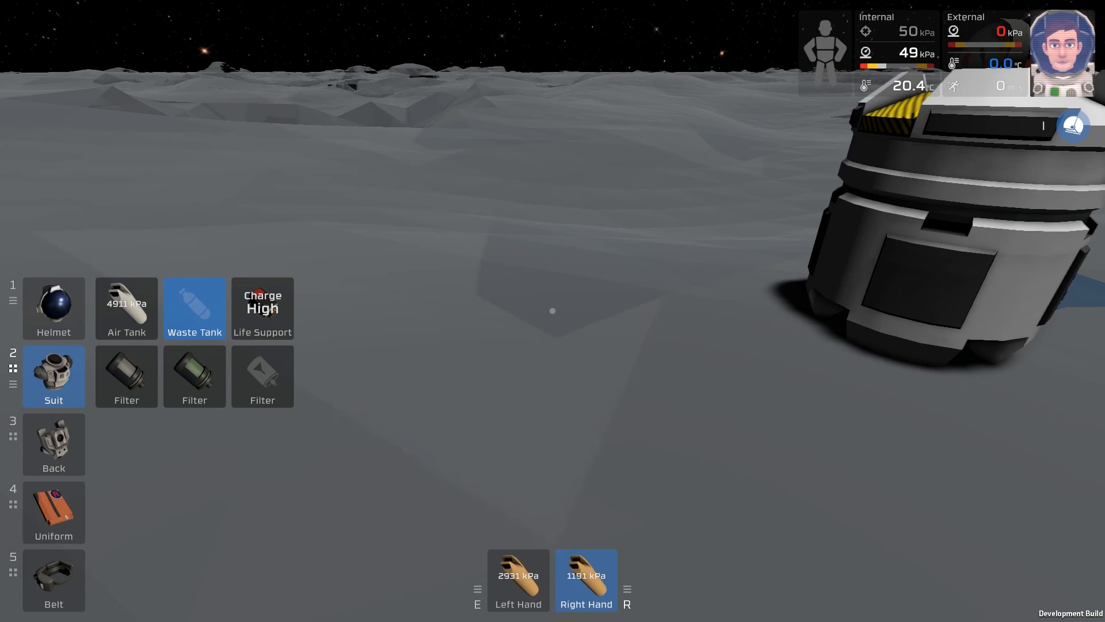